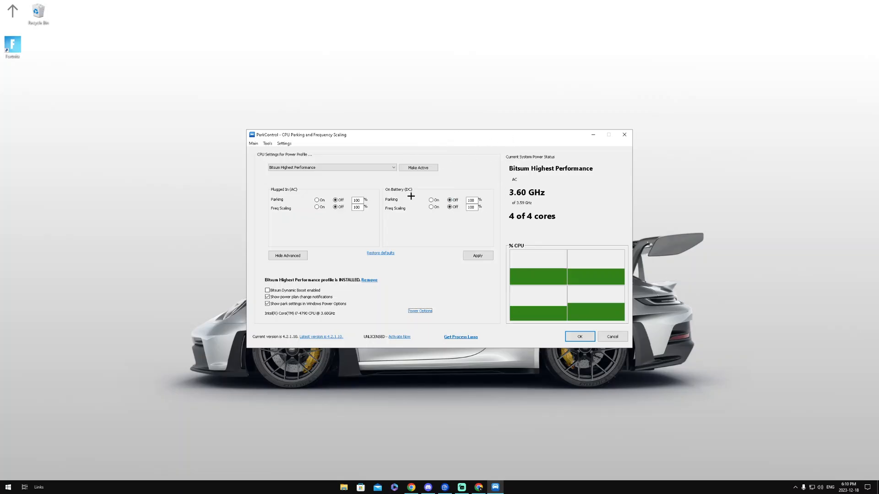
mouse_move(473, 184)
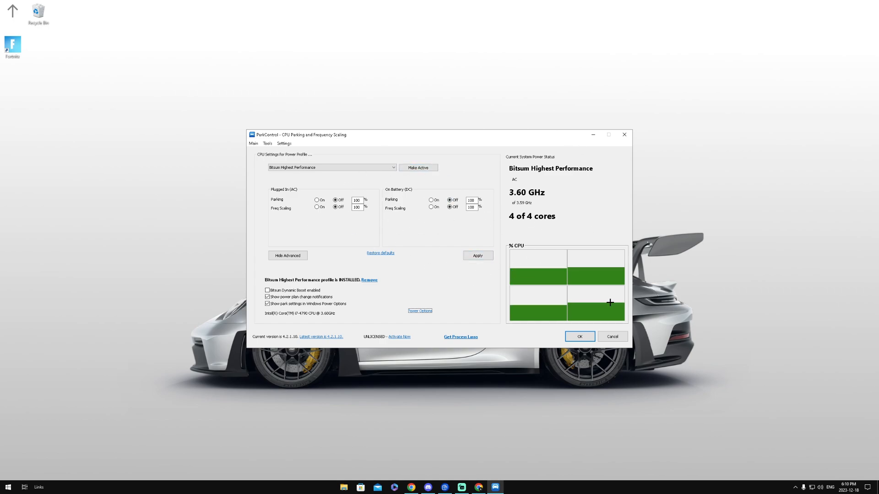
mouse_move(527, 161)
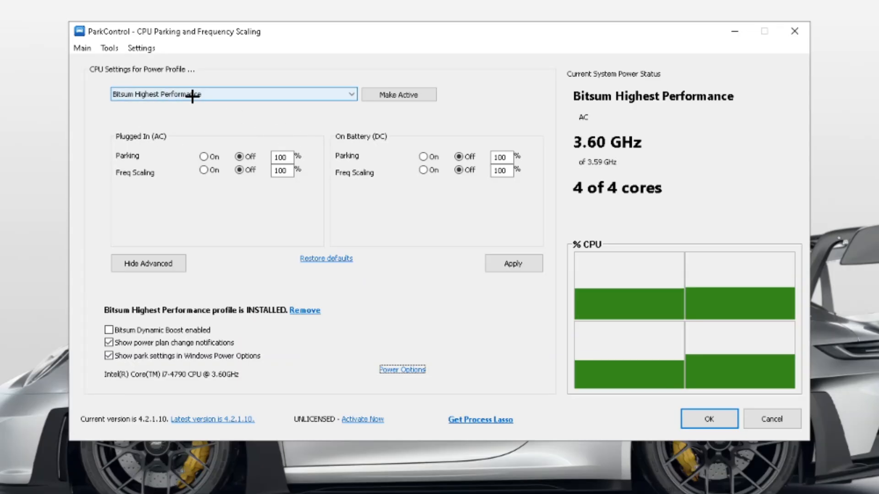
Step: Set parking and frequency scaling off at 100% under Bitsum Highest Performance
left_click(232, 93)
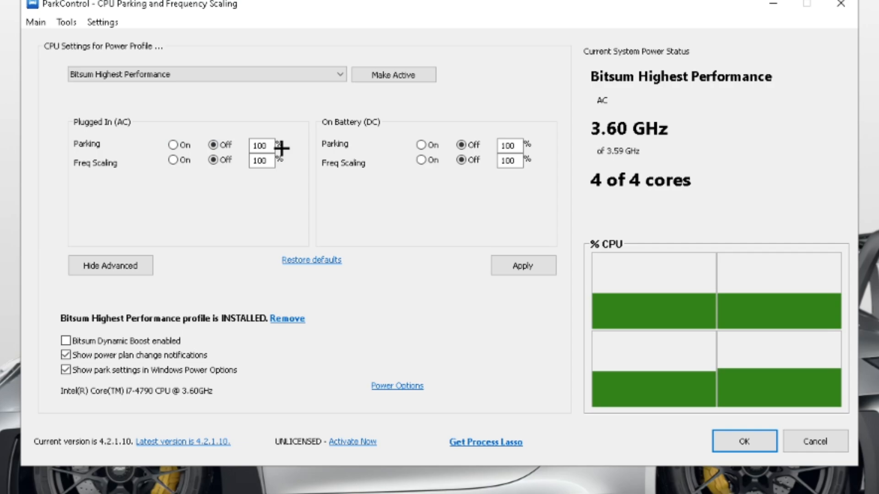
type("1")
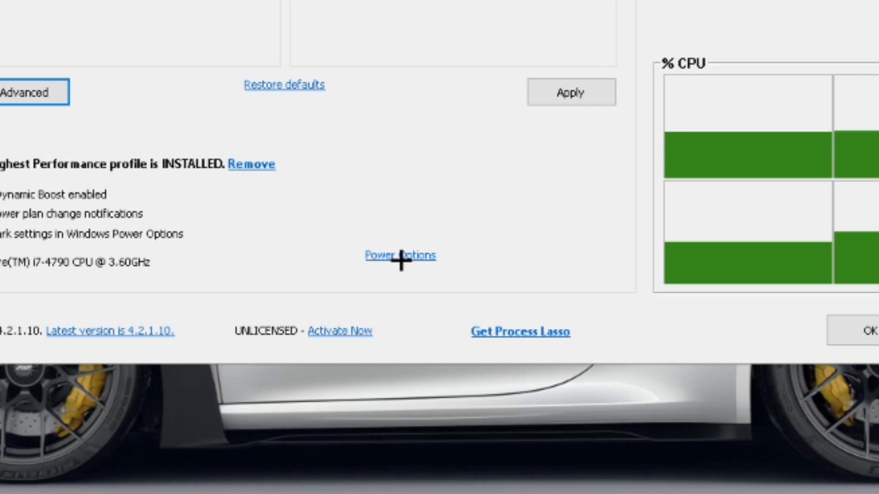
left_click(400, 255)
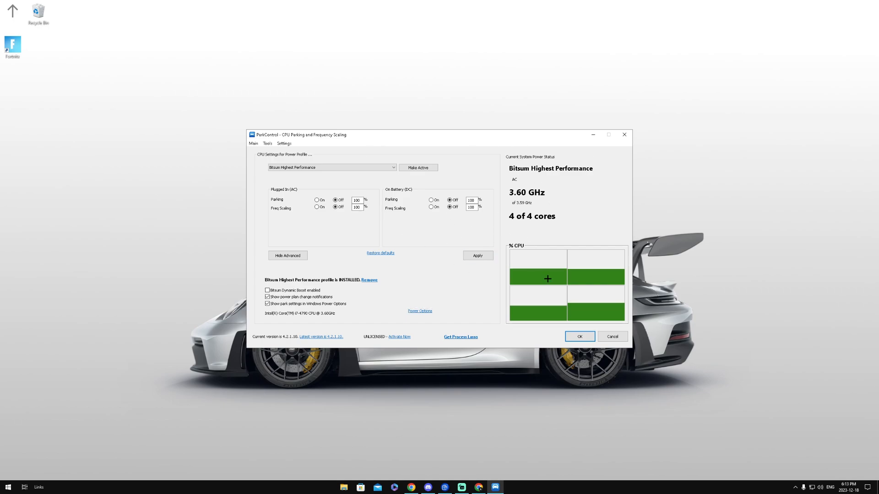
Step: Apply the settings and close ParkControl with OK, returning to the desktop
left_click(418, 168)
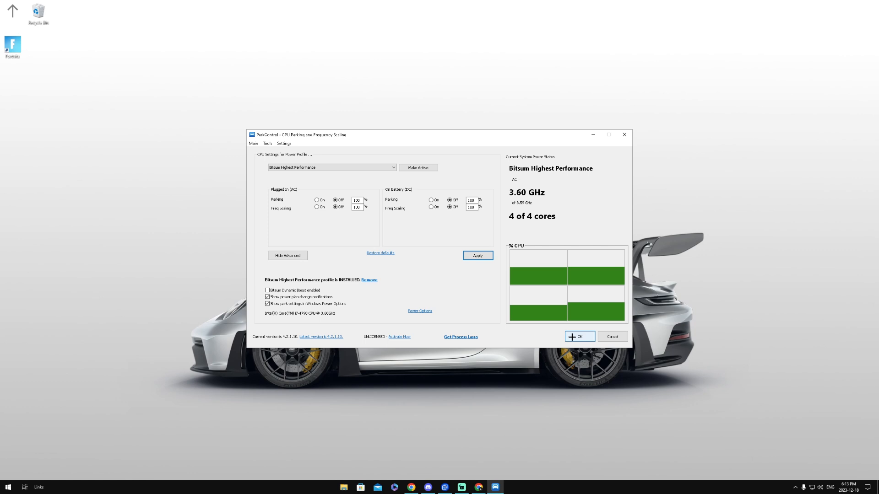
left_click(578, 337)
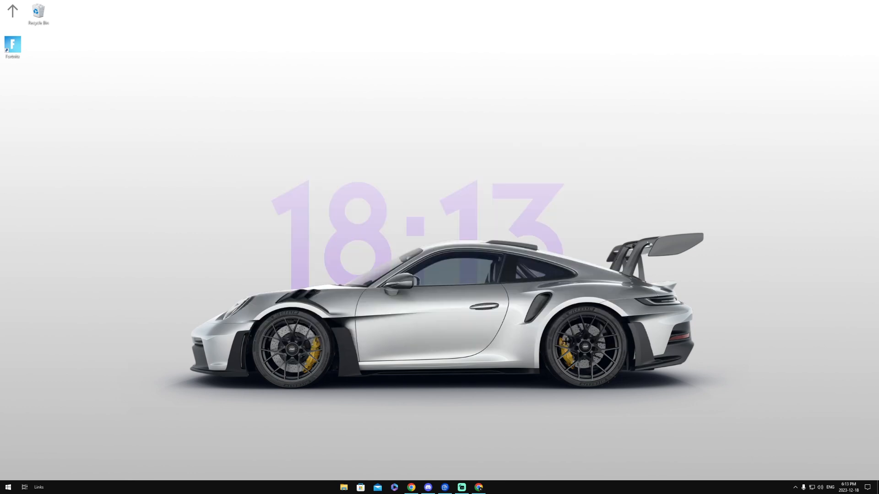